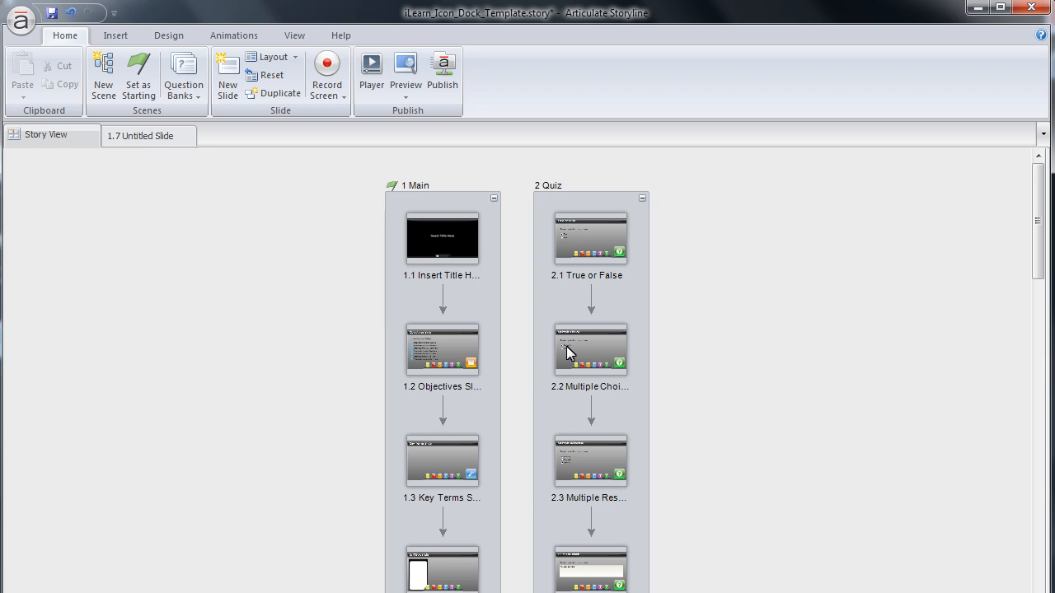
mouse_move(588, 352)
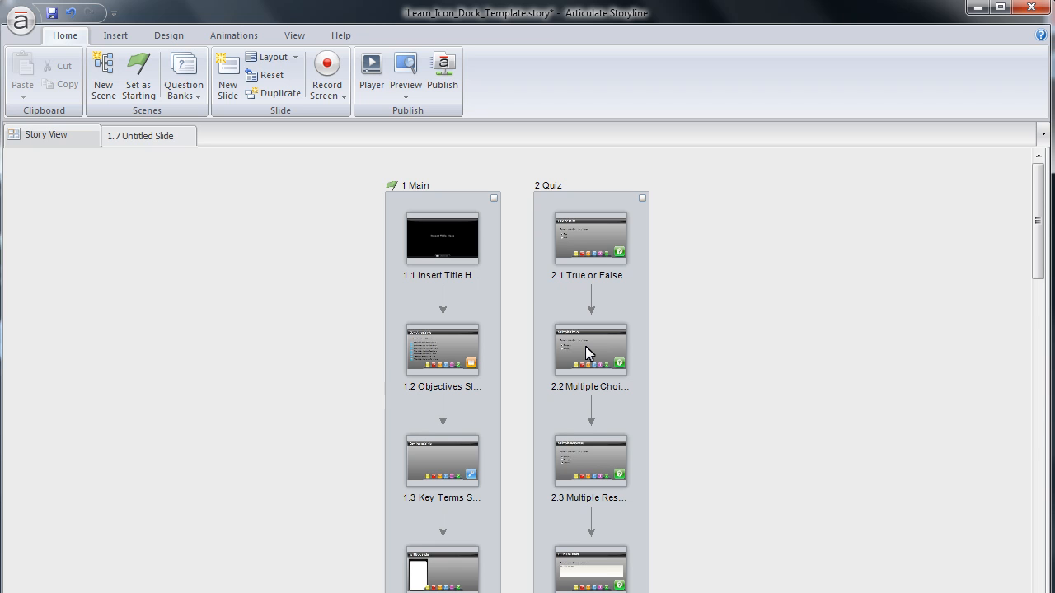
Step: Select slide 2.2 Multiple Choice and bring up its slide commands for duplicating
left_click(590, 349)
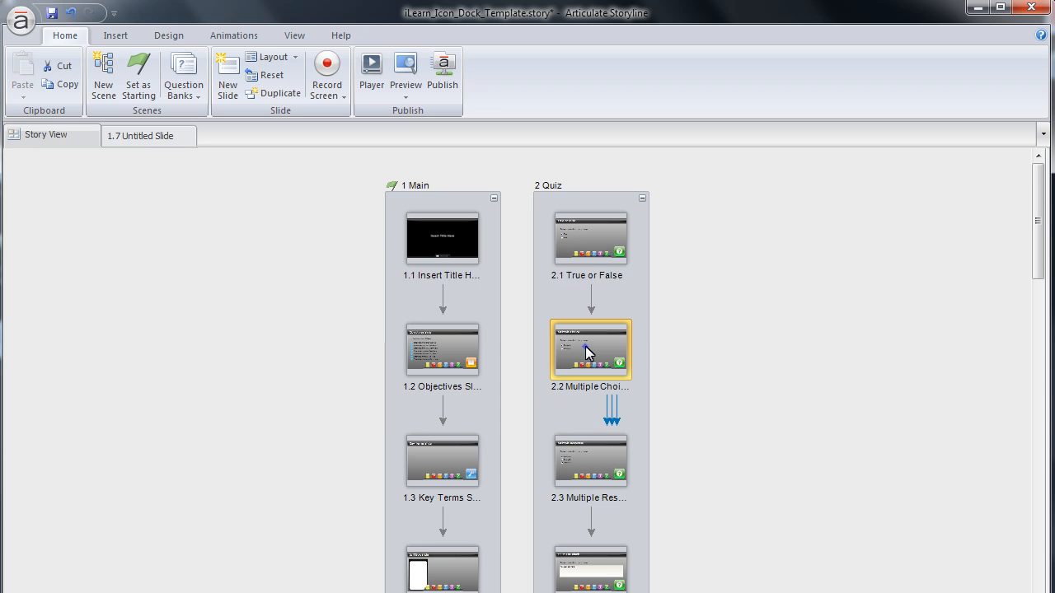
right_click(589, 349)
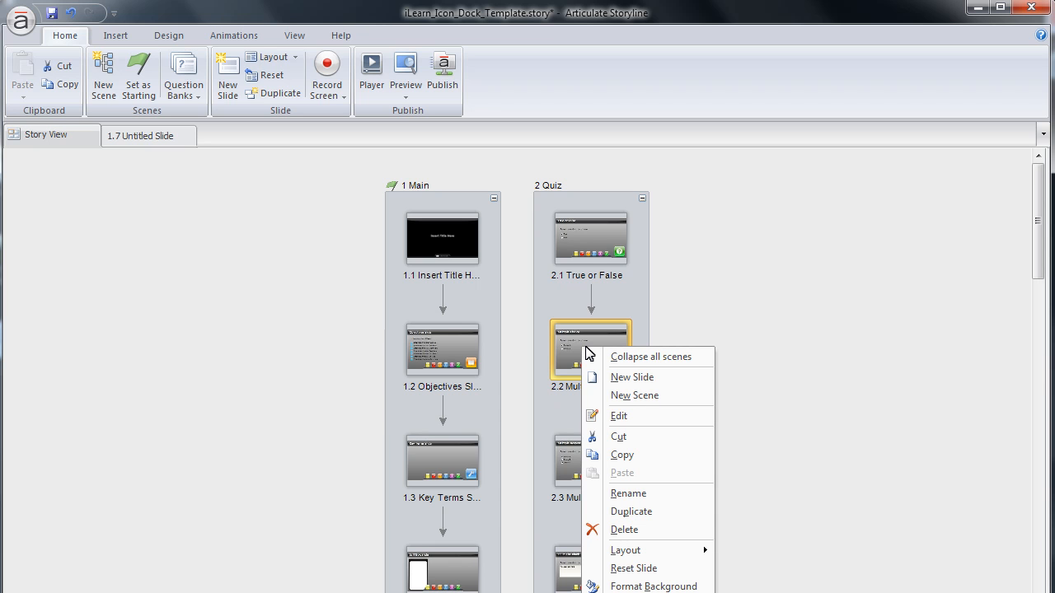
mouse_move(618, 460)
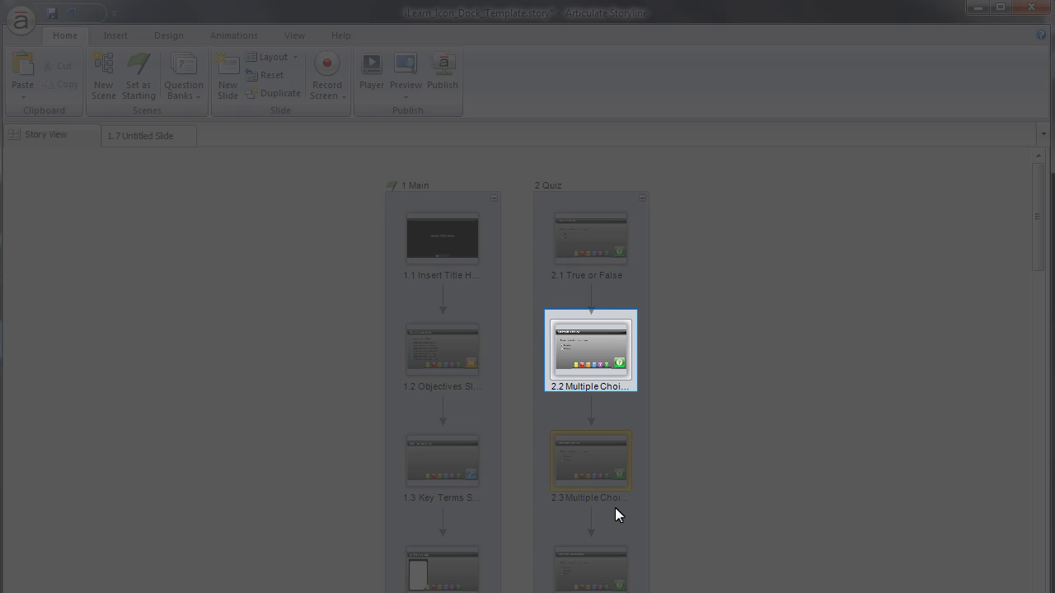
mouse_move(599, 403)
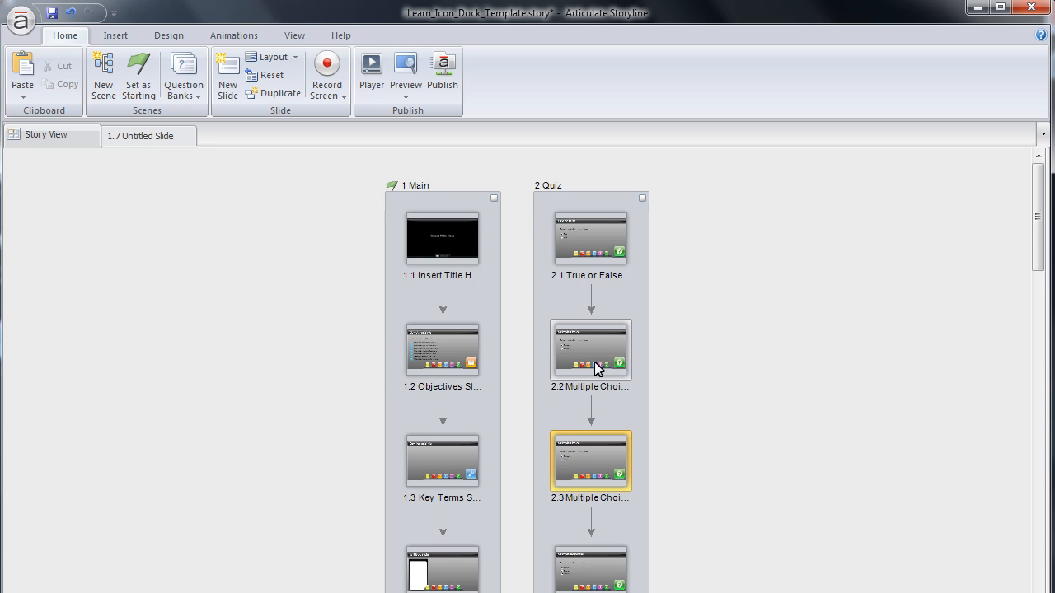
mouse_move(600, 251)
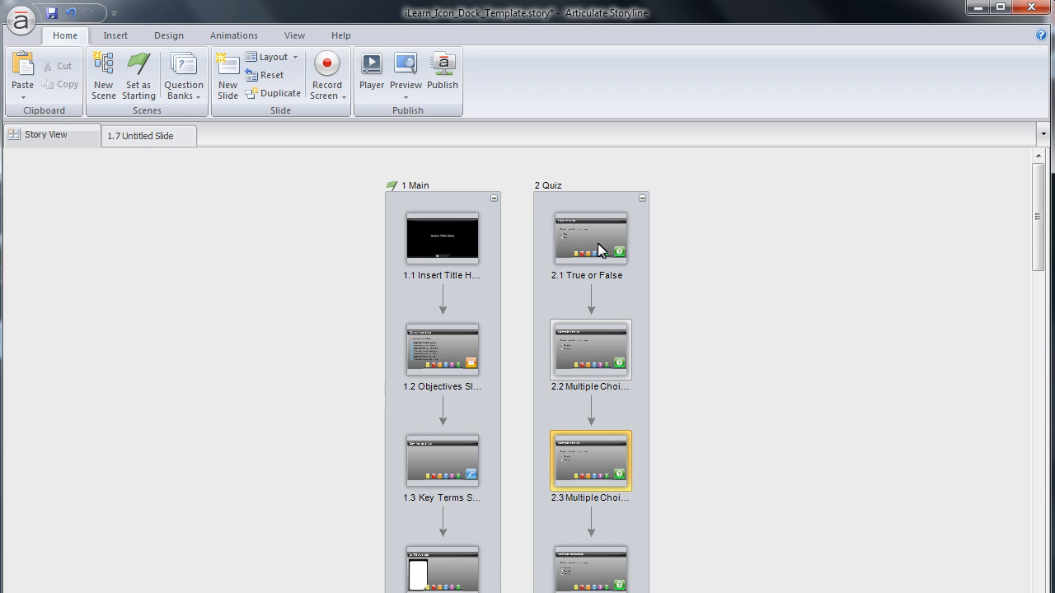
Step: Copy slide 2.1 True or False and paste a copy right below it in the Quiz scene
right_click(590, 239)
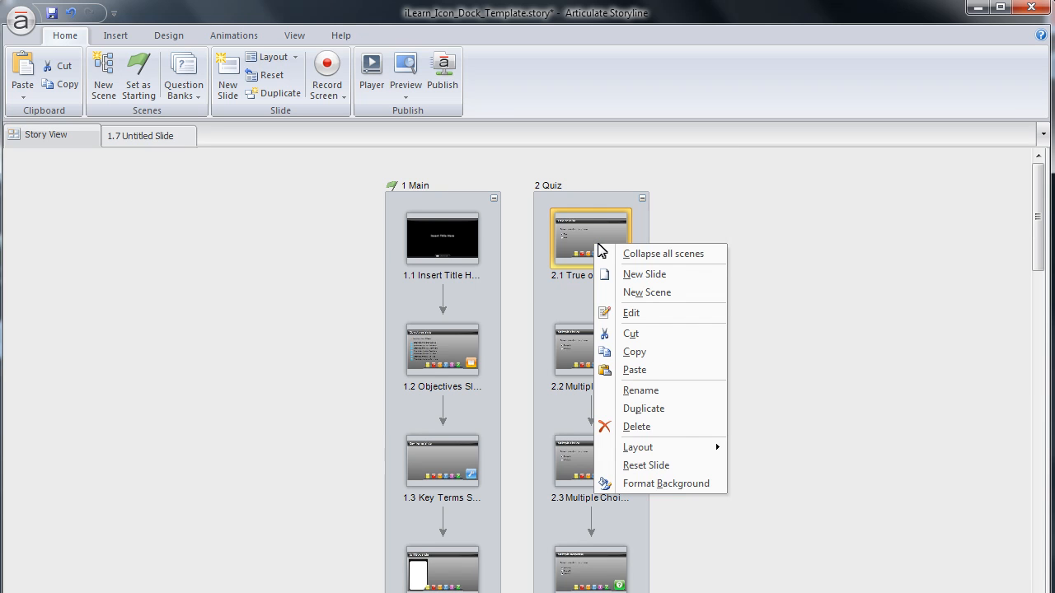
mouse_move(646, 349)
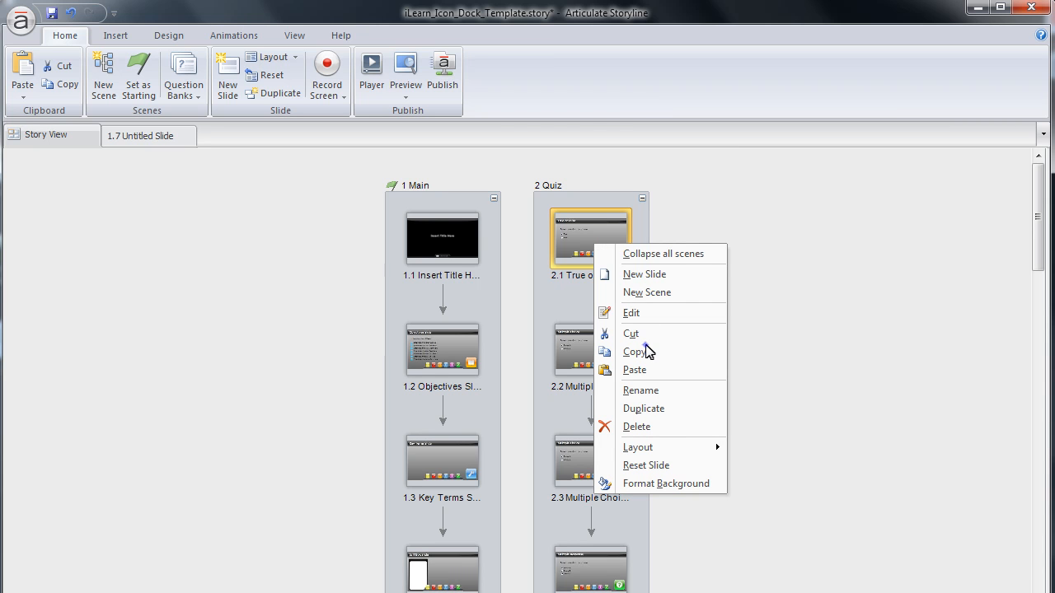
left_click(651, 351)
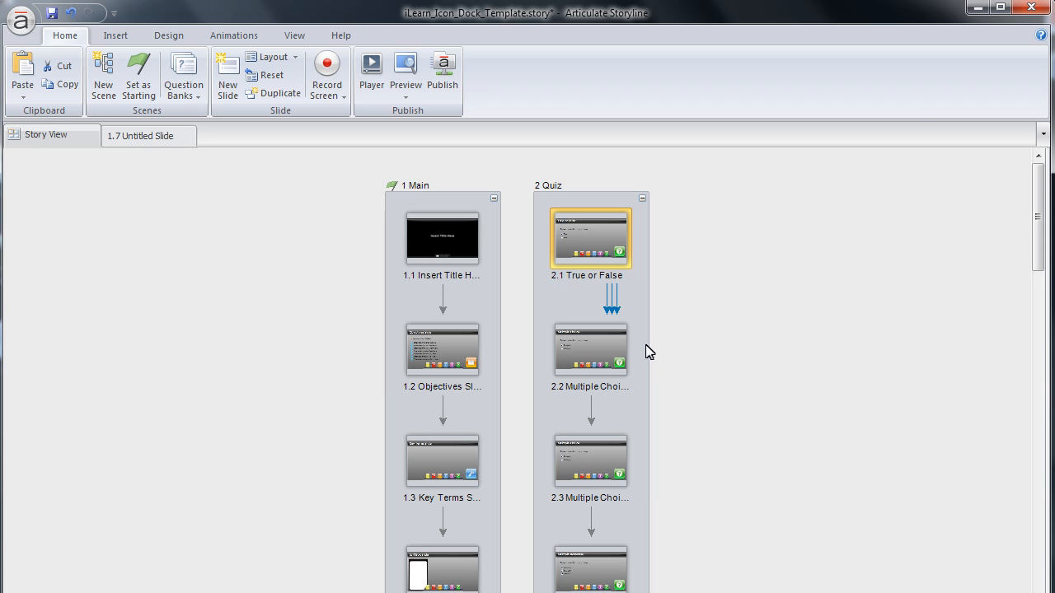
right_click(590, 247)
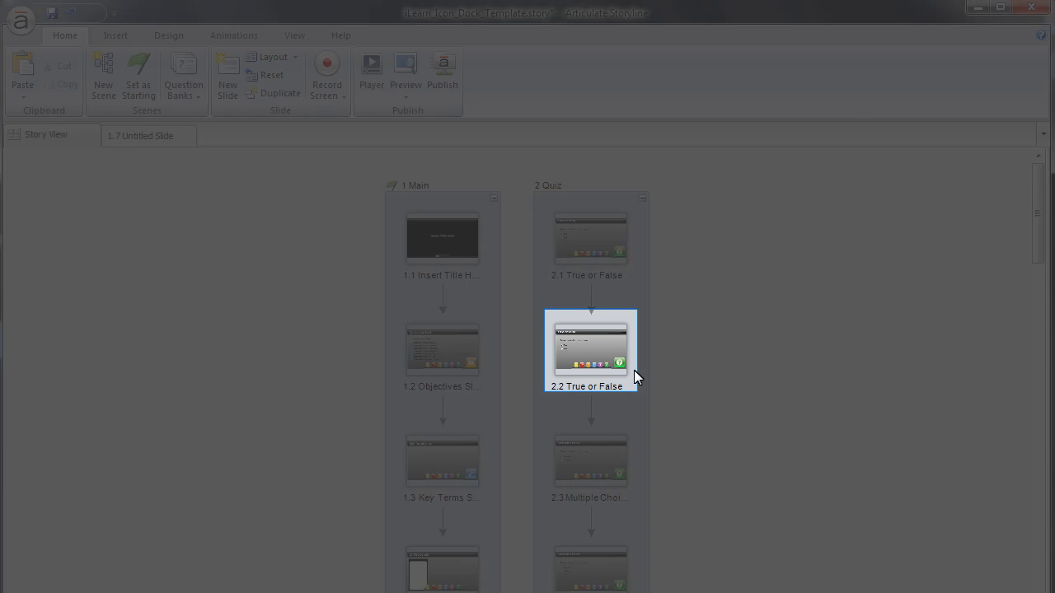
mouse_move(682, 254)
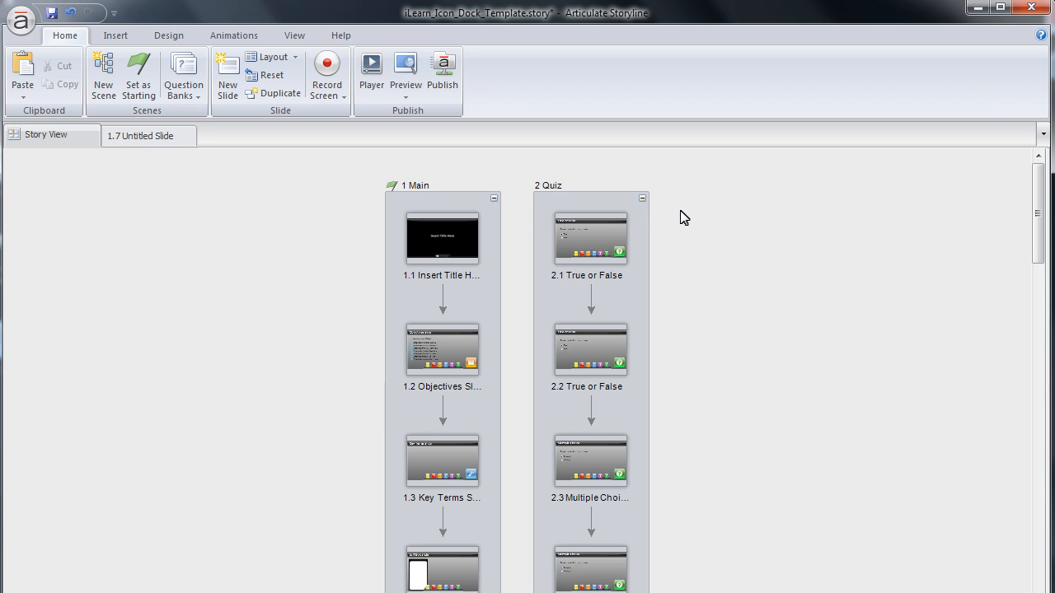
Step: Edit slide 2.1 True or False and list the scenes to reach Question Bank 1
double_click(591, 237)
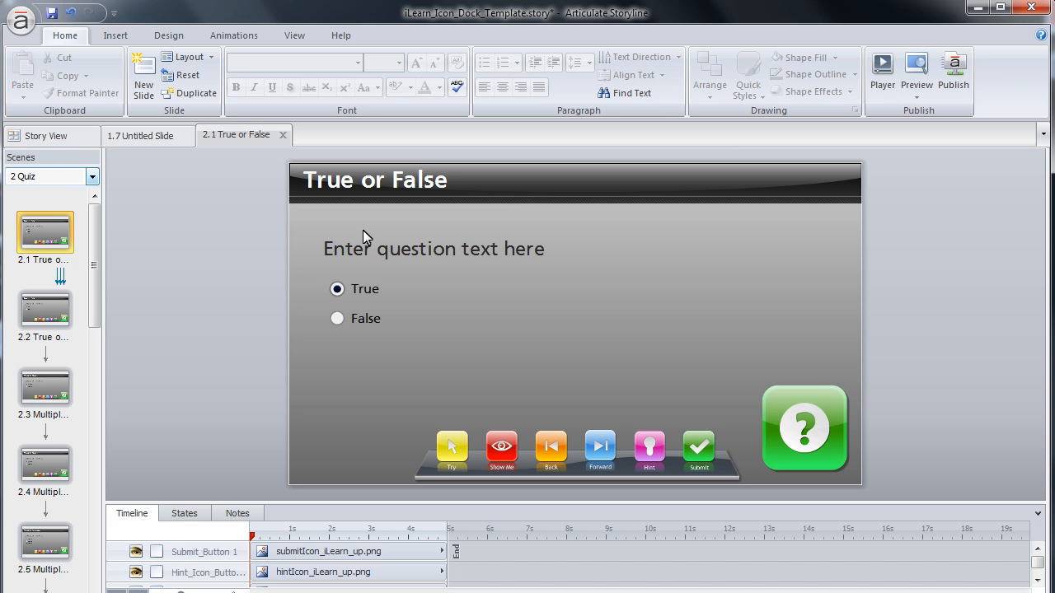
left_click(92, 176)
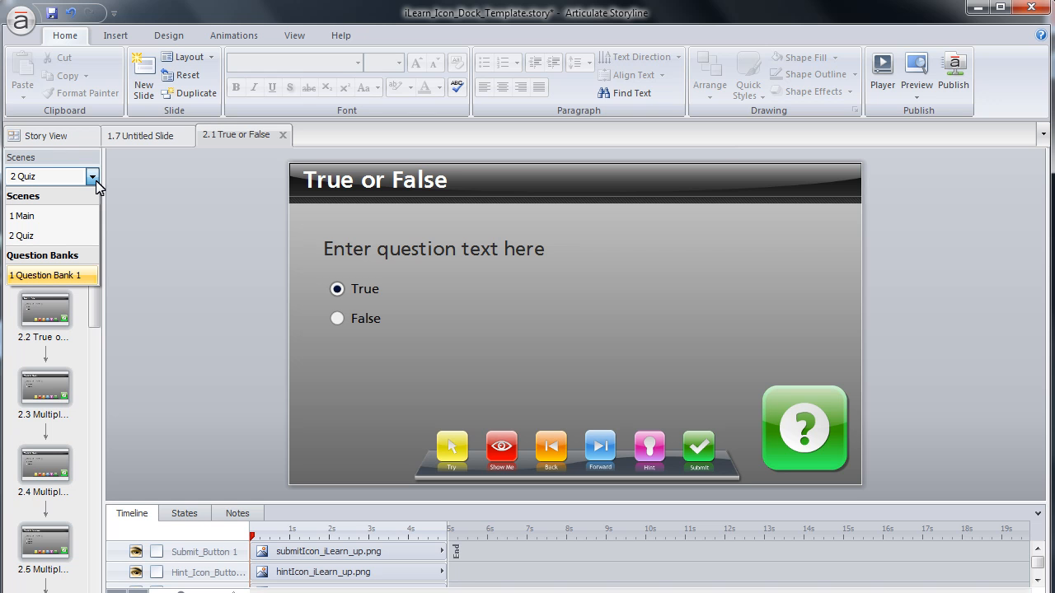
mouse_move(85, 189)
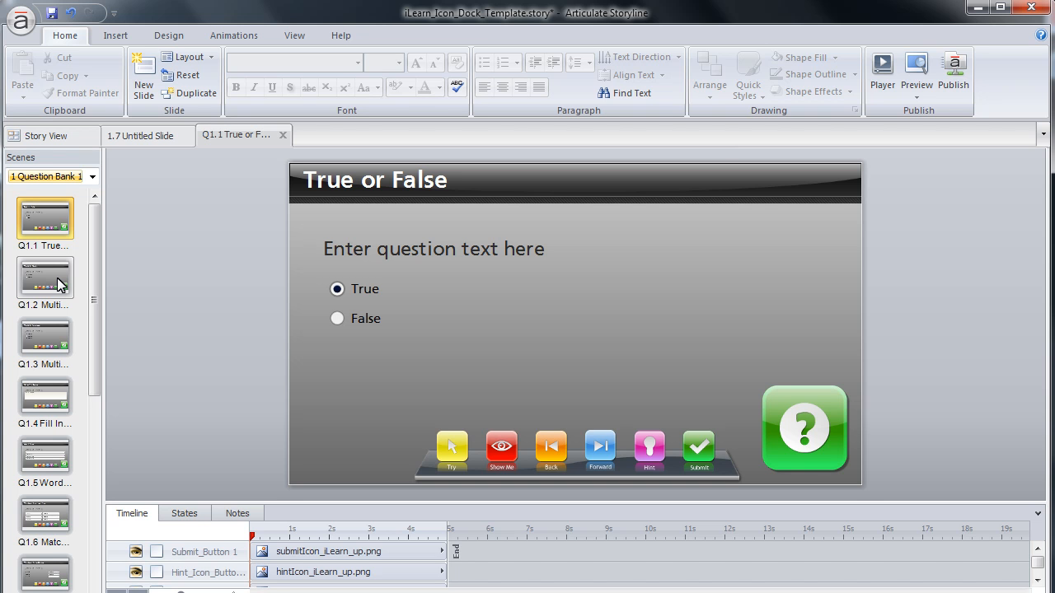
mouse_move(36, 429)
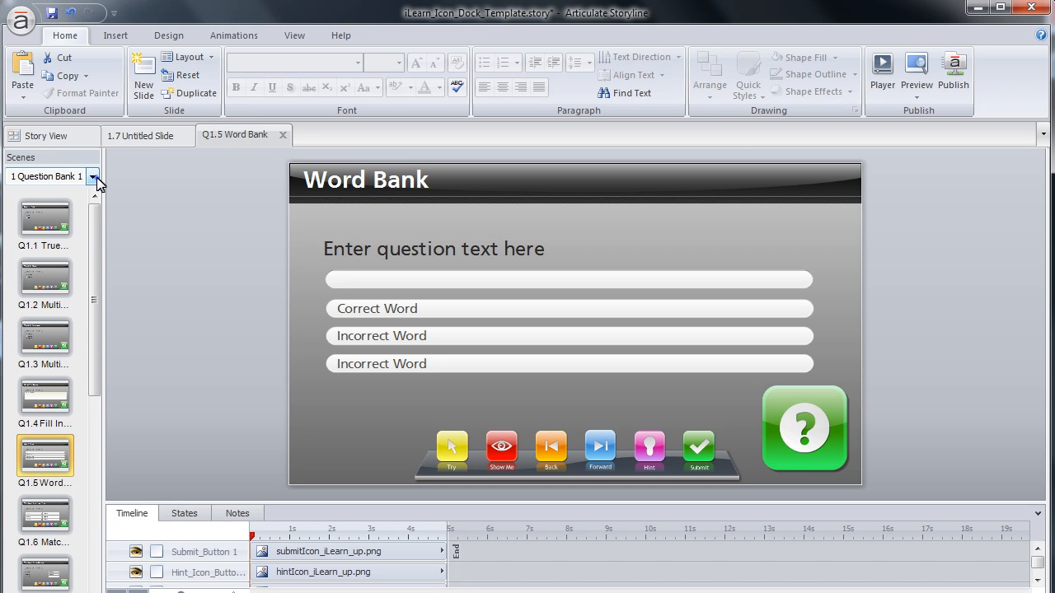
Step: Return to the 2 Quiz scene and paste the Word Bank question after slide 2.1
left_click(92, 176)
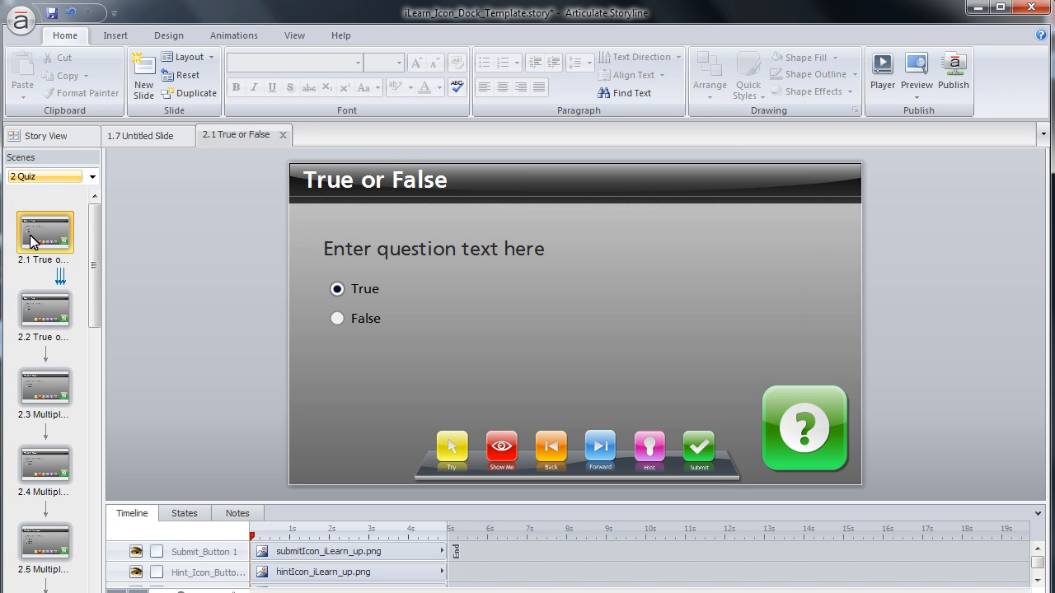
mouse_move(42, 240)
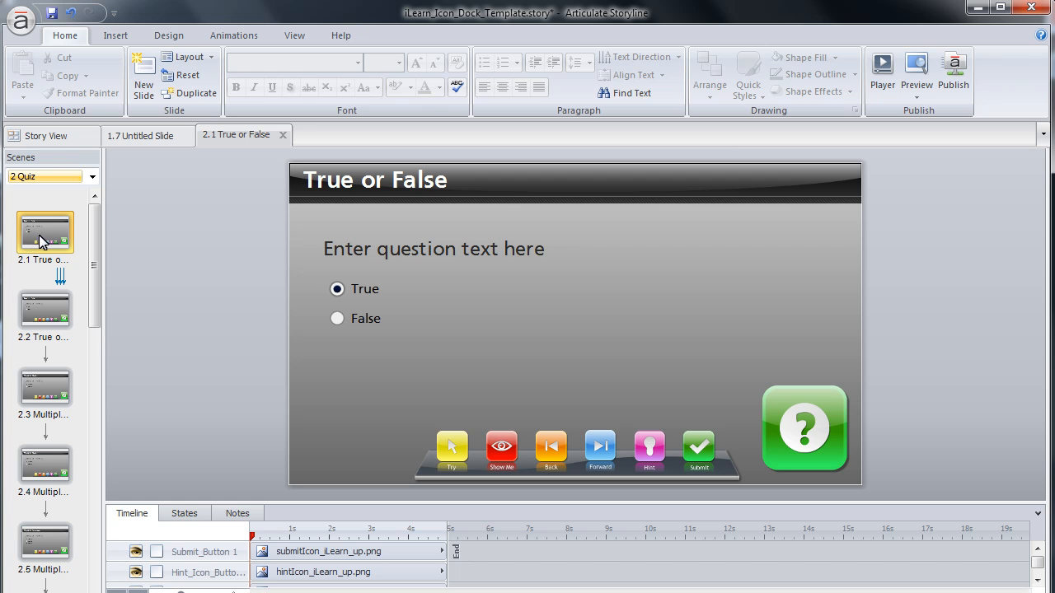
right_click(44, 231)
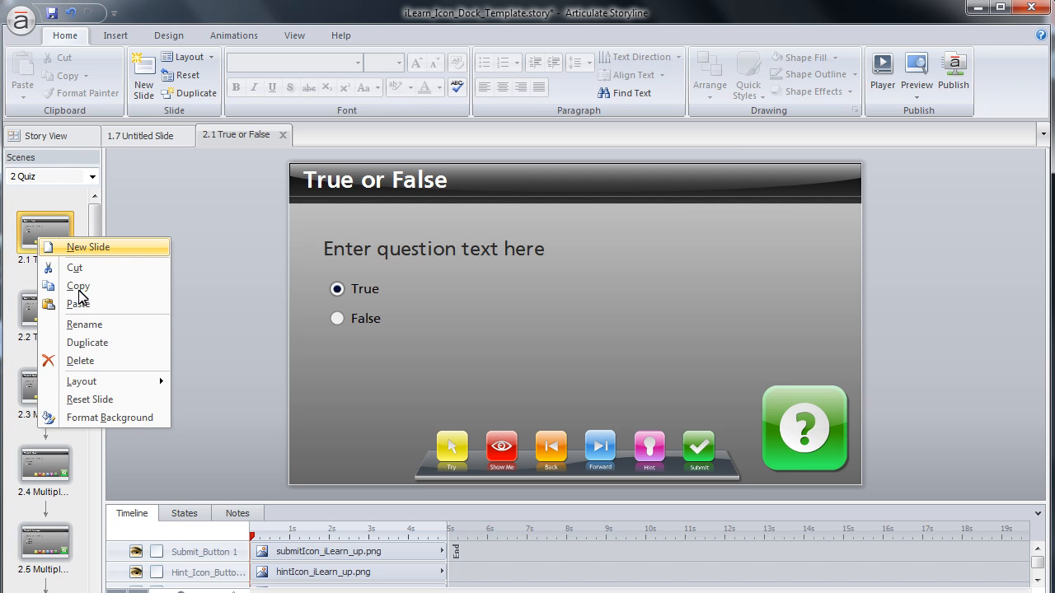
left_click(45, 310)
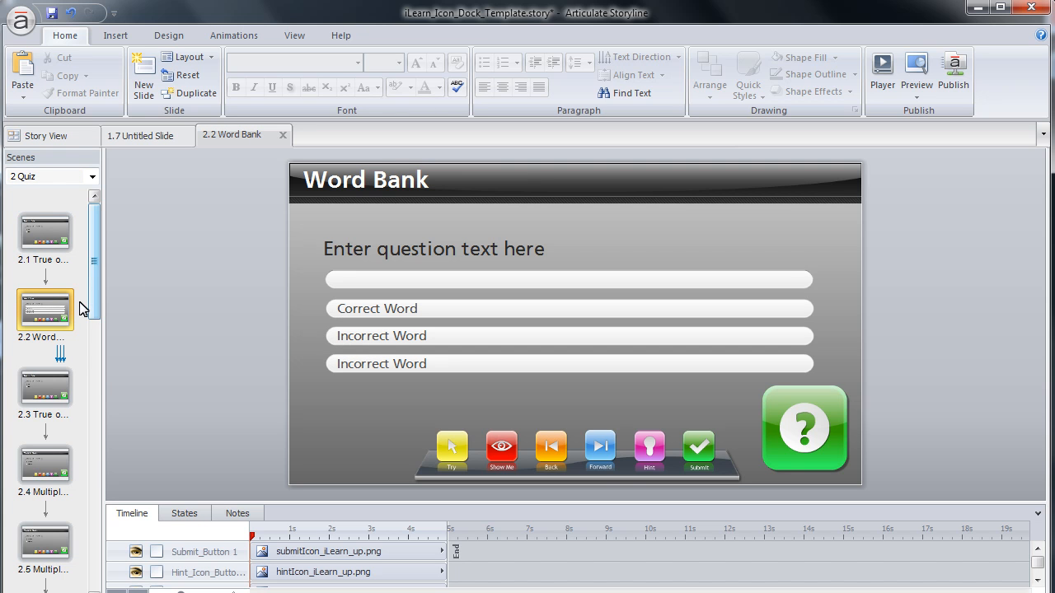
mouse_move(95, 301)
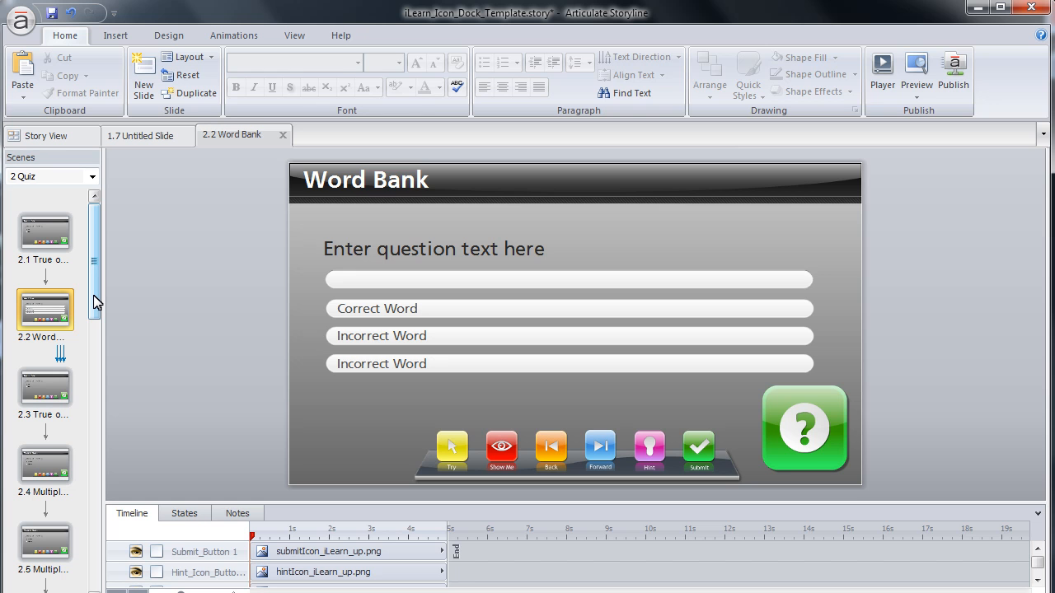